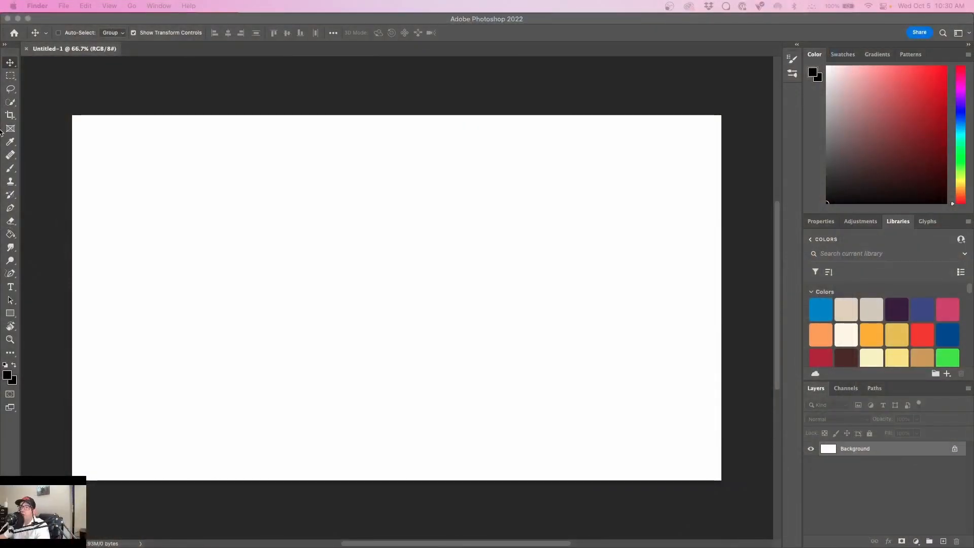
mouse_move(74, 20)
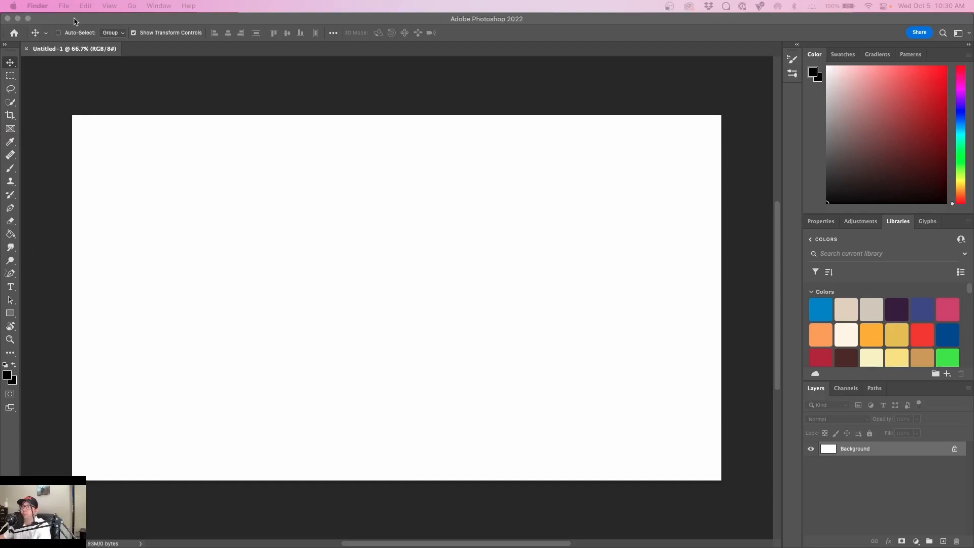
Place the DSC06390 horse photo from the Desktop as an embedded layer
left_click(77, 6)
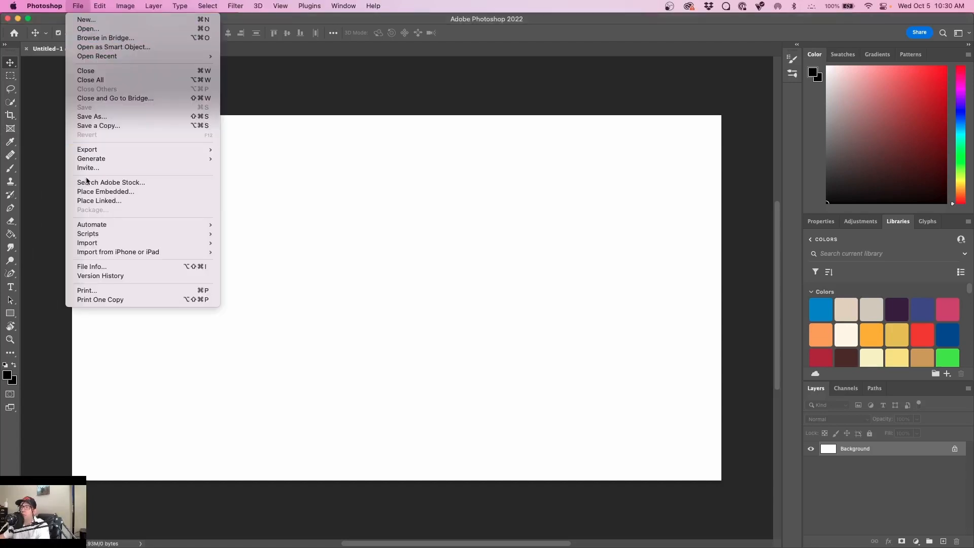
mouse_move(105, 192)
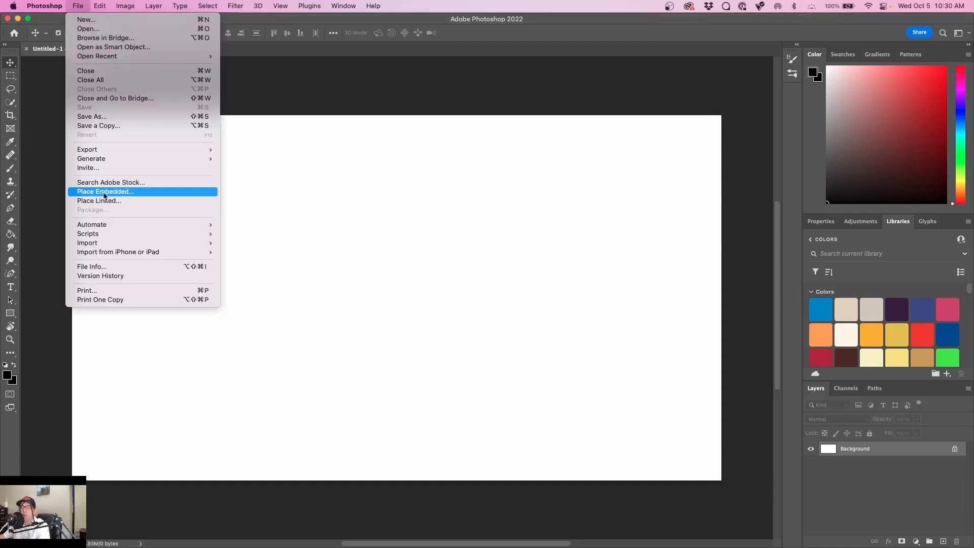
left_click(105, 191)
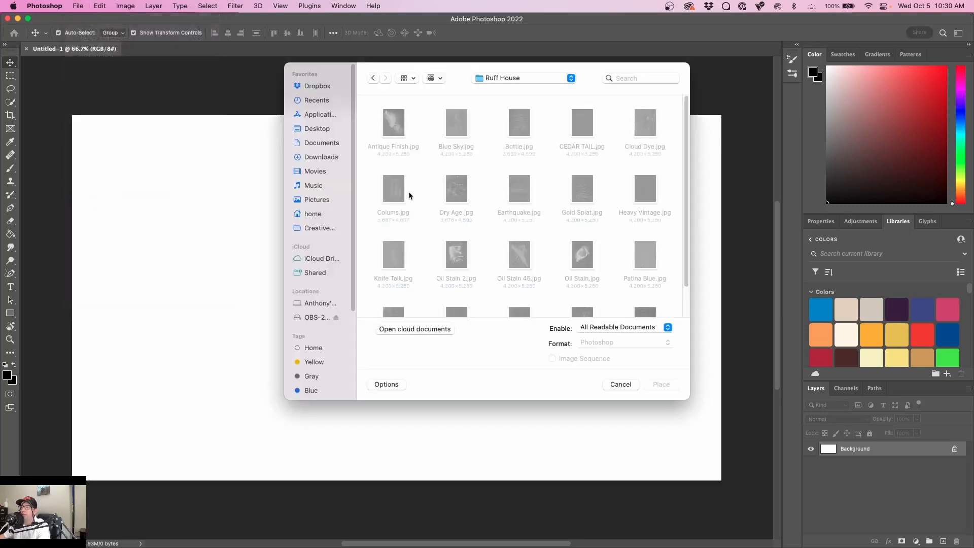
left_click(317, 128)
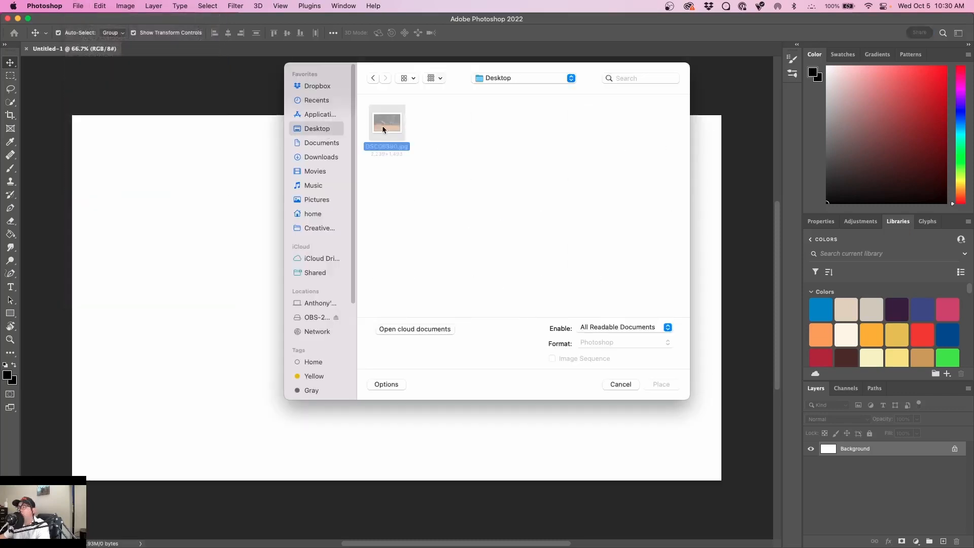
left_click(660, 384)
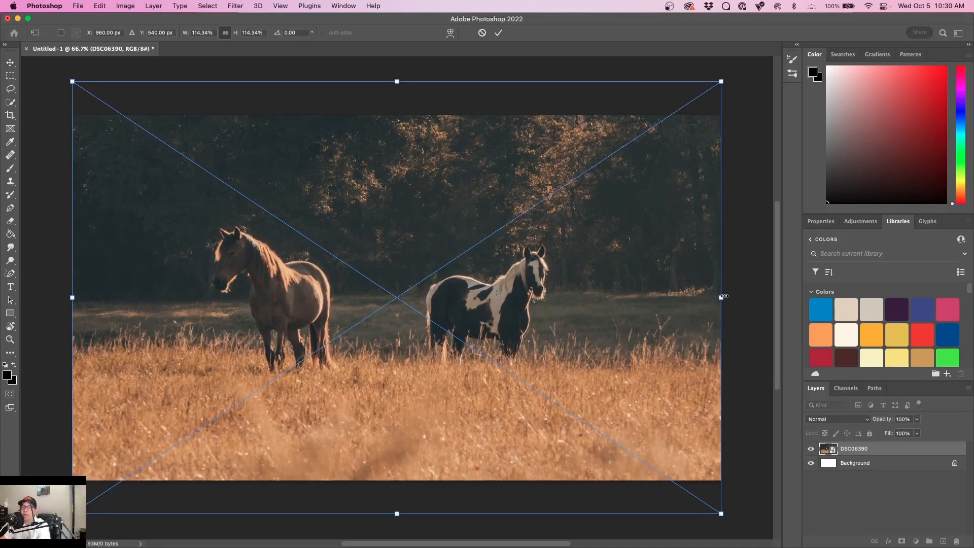
Commit the placed horse photo at its current size and position
left_click(498, 32)
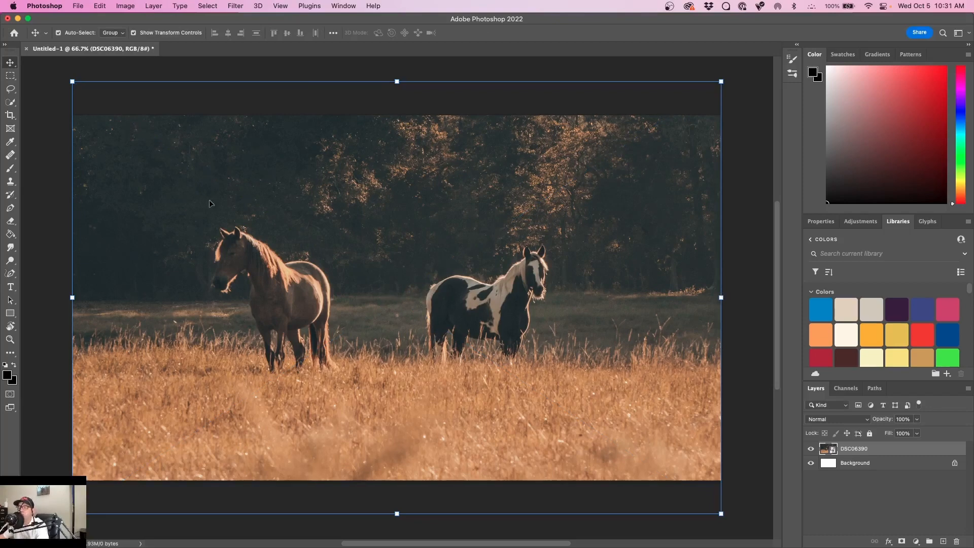
mouse_move(201, 200)
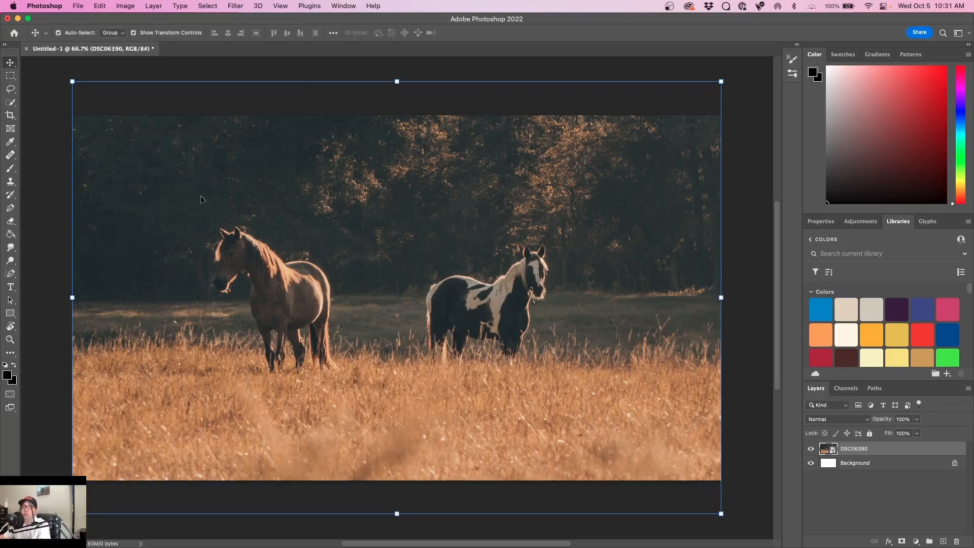
mouse_move(255, 284)
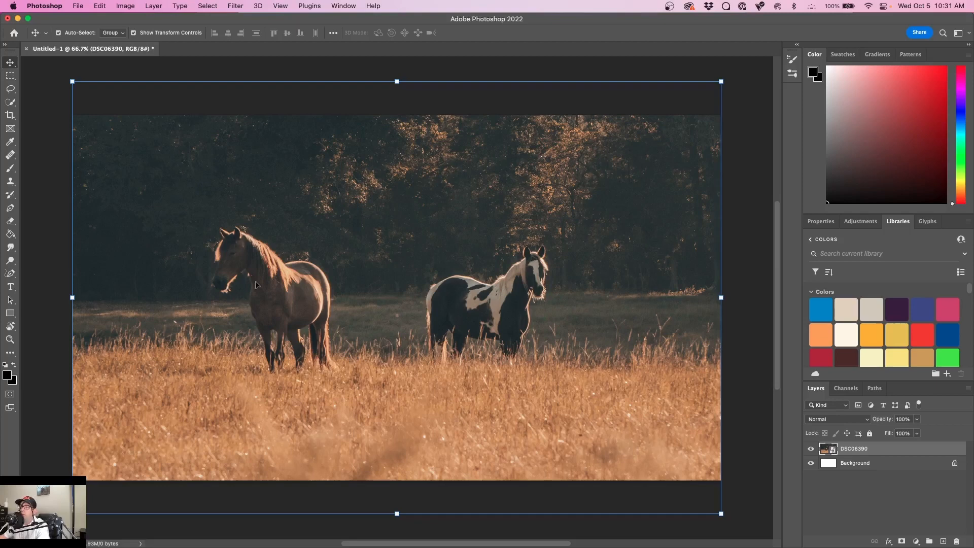
mouse_move(250, 316)
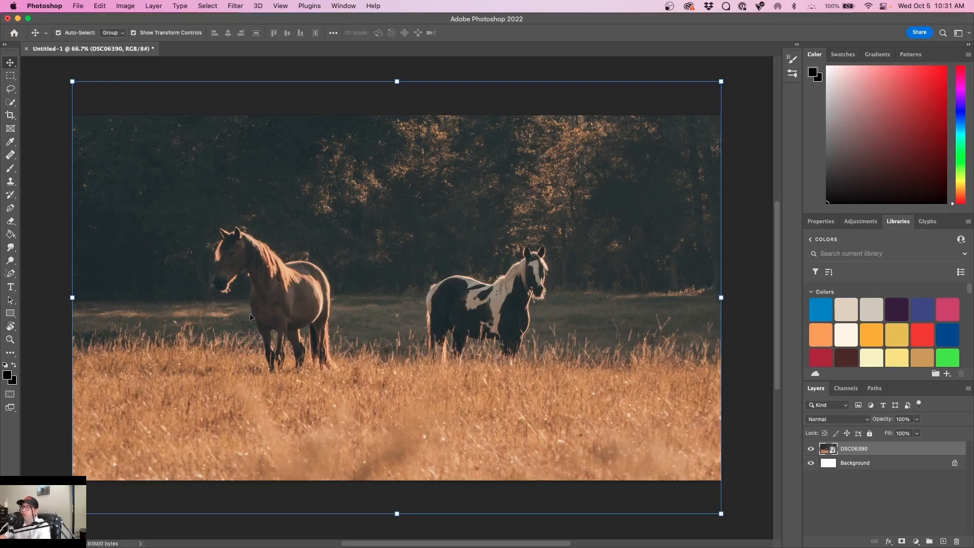
mouse_move(176, 6)
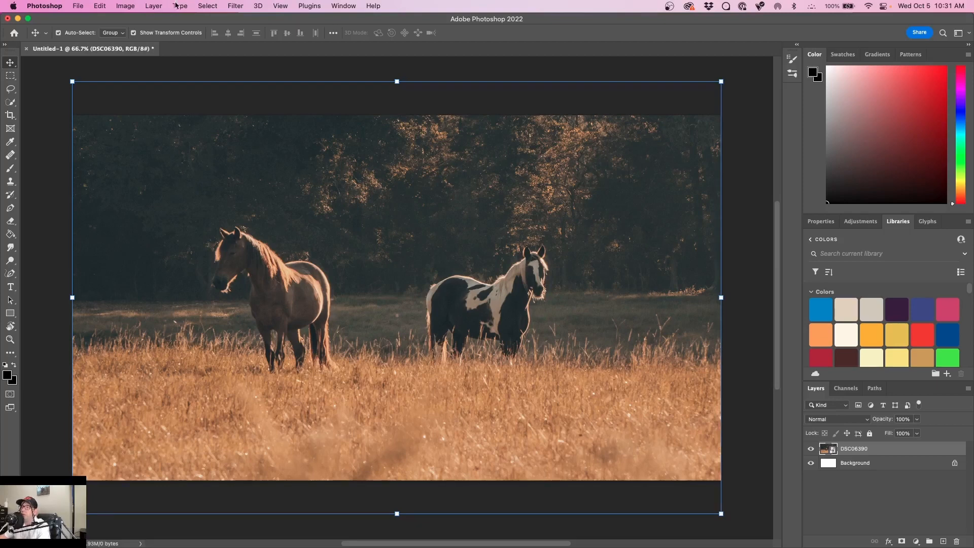
Select the subject, copy both horses to a new layer, and hide DSC06390
left_click(207, 6)
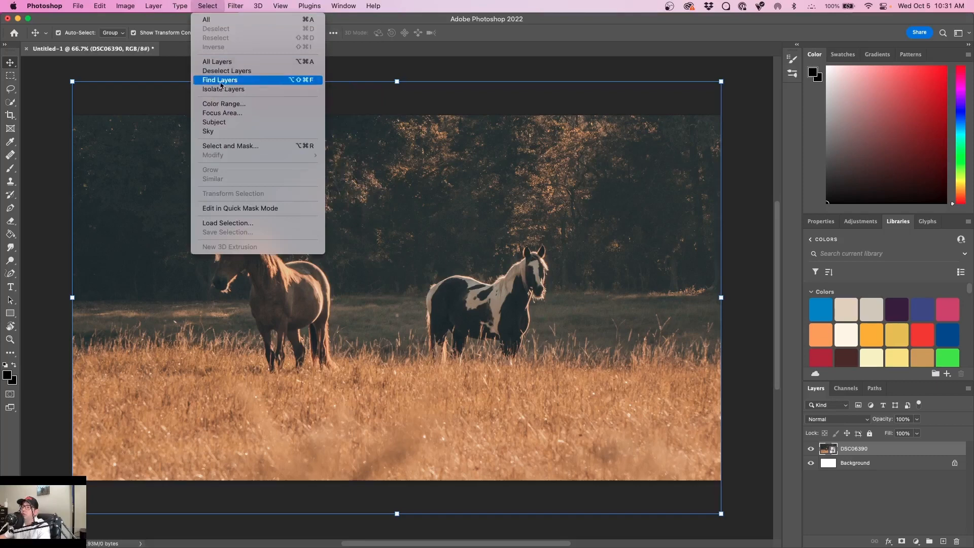
left_click(220, 80)
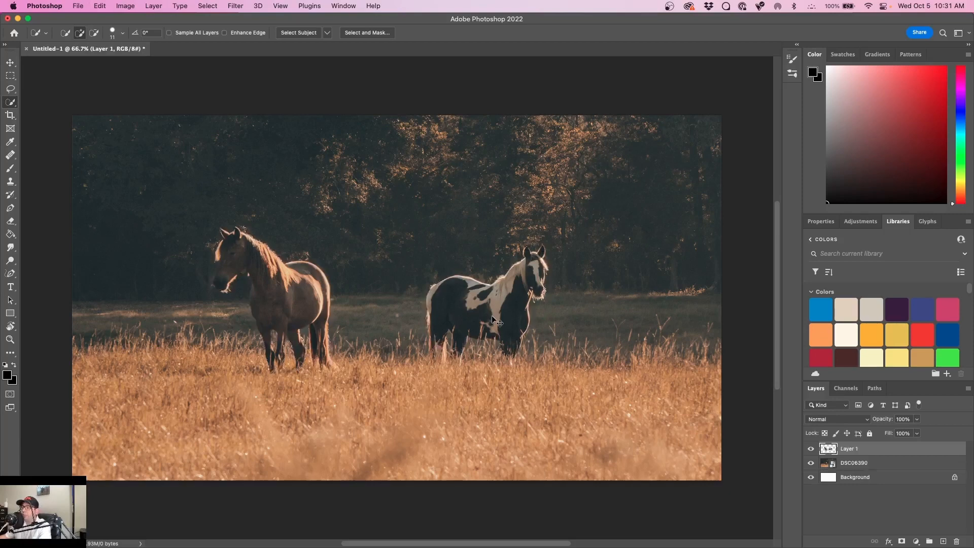
left_click(810, 463)
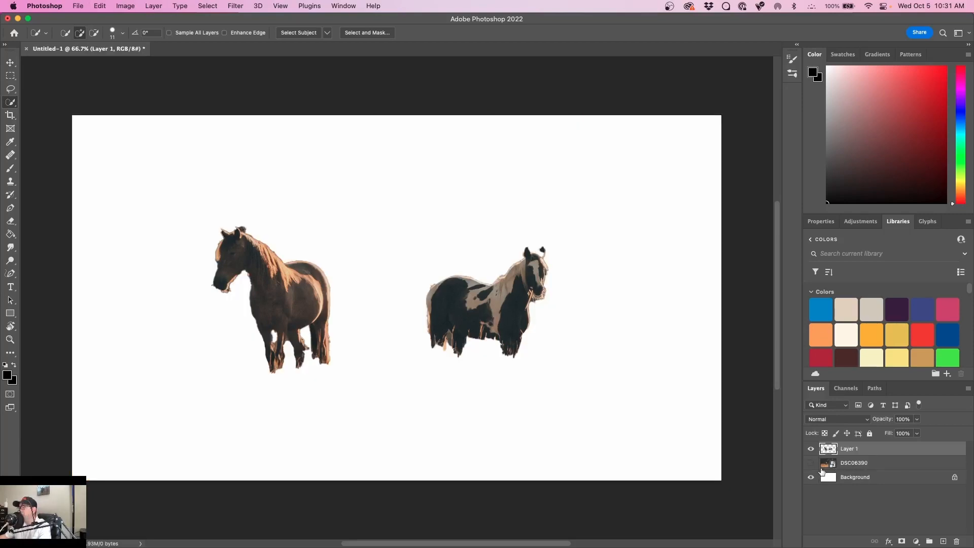
Fill the background layer with bright green
left_click(855, 476)
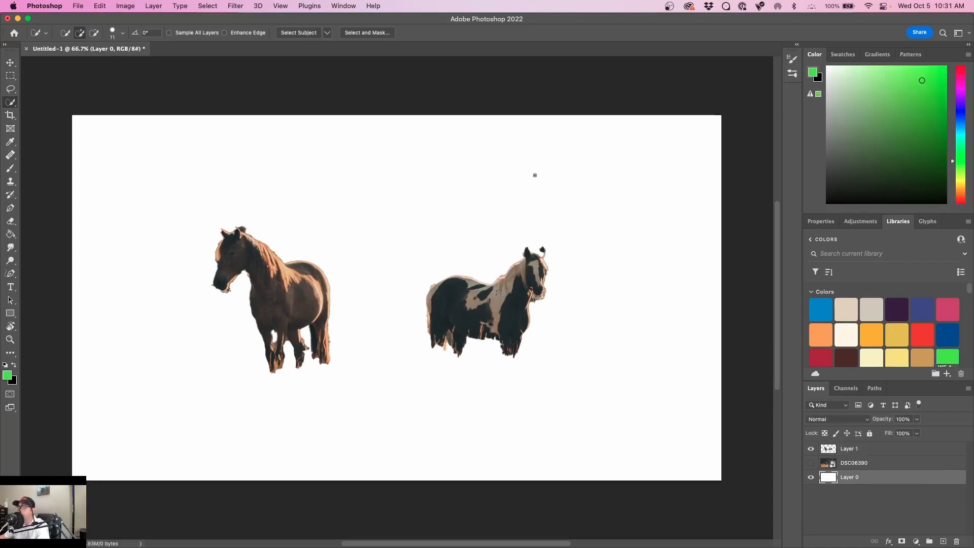
left_click(435, 168)
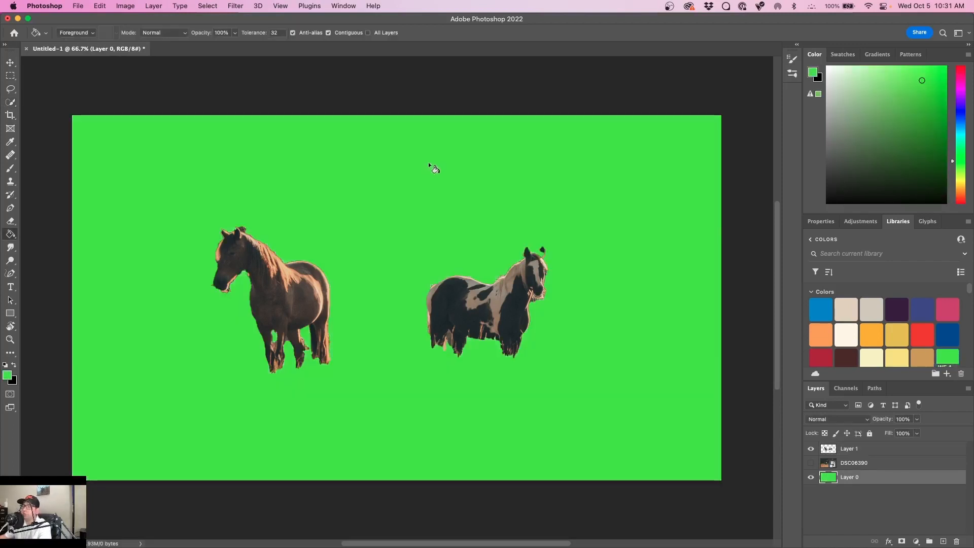
left_click(11, 340)
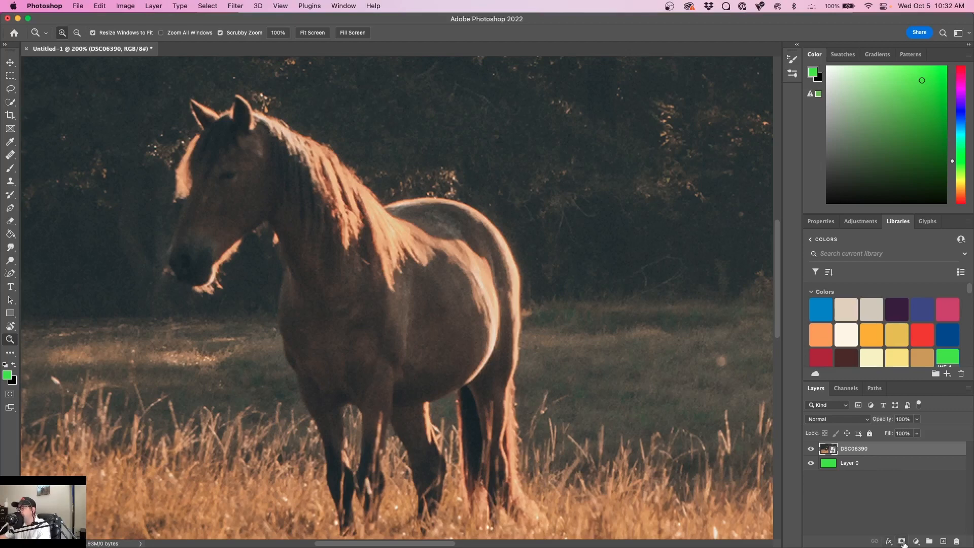
mouse_move(902, 541)
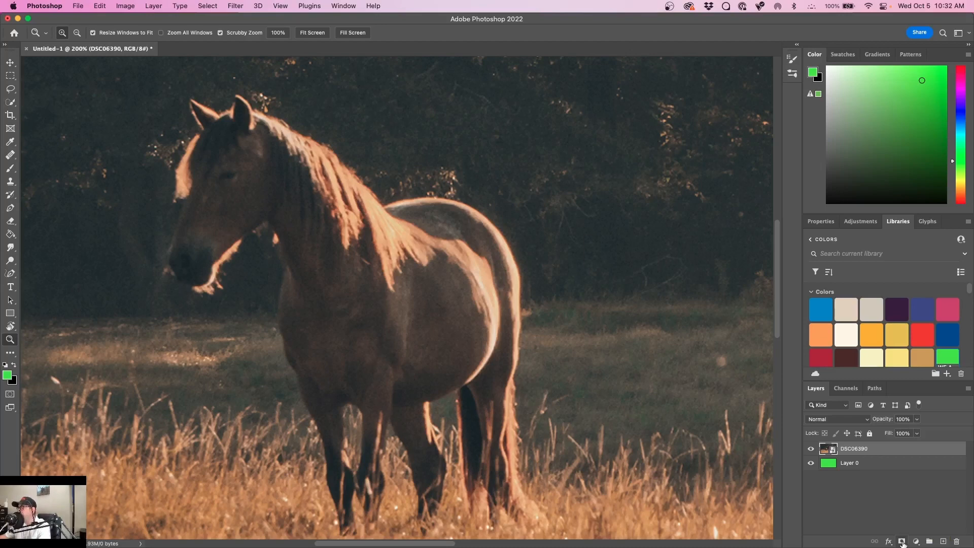
Add a white layer mask to the DSC06390 horse photo layer
left_click(901, 541)
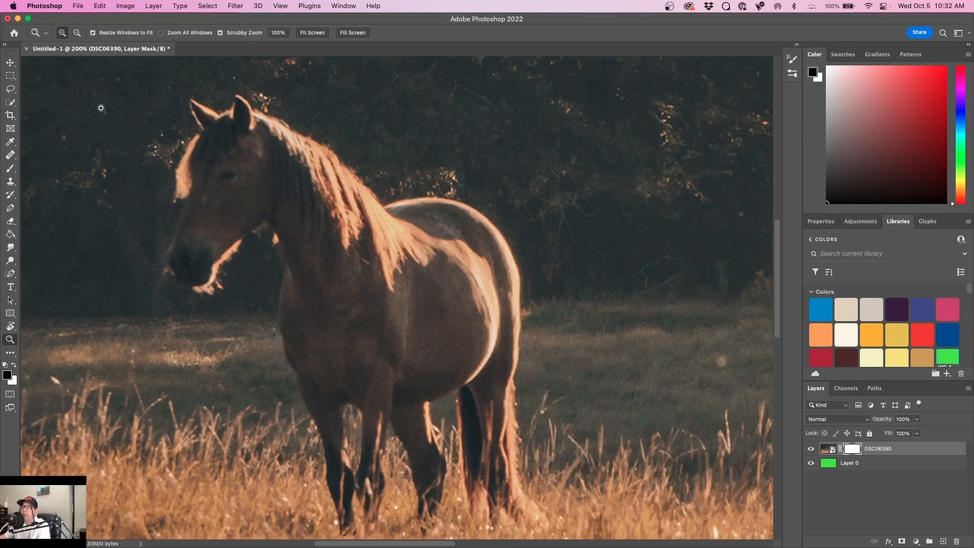
Set the mask brush to a 25 px round tip at 100% hardness
left_click(11, 181)
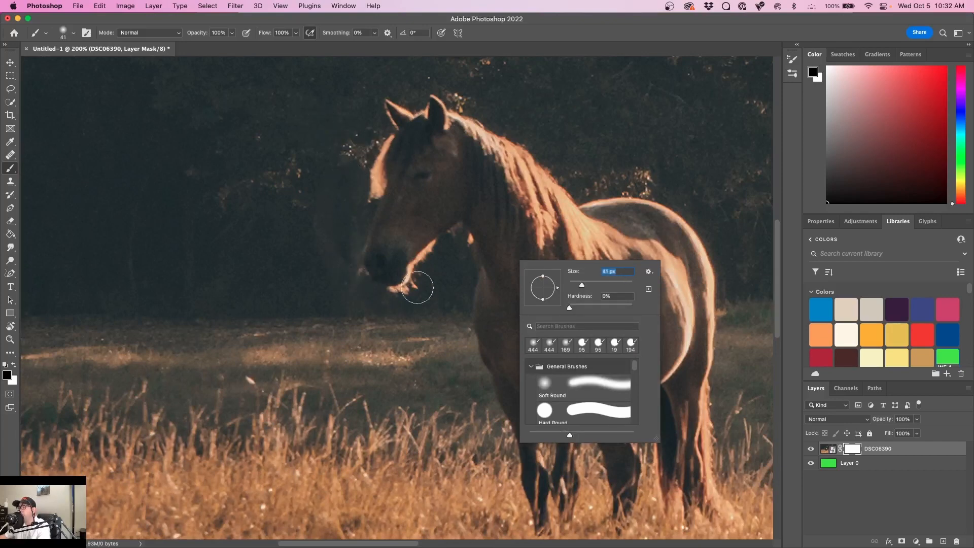
mouse_move(337, 324)
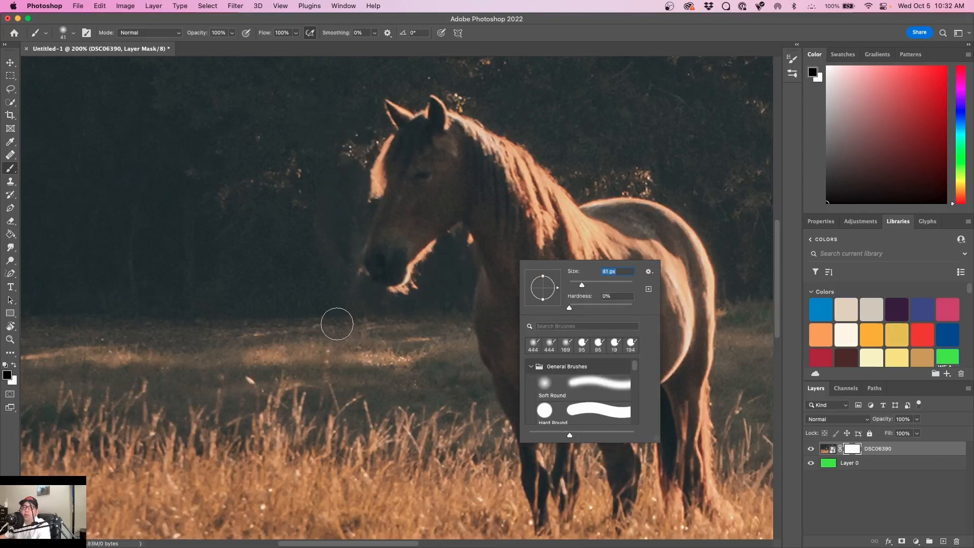
mouse_move(594, 277)
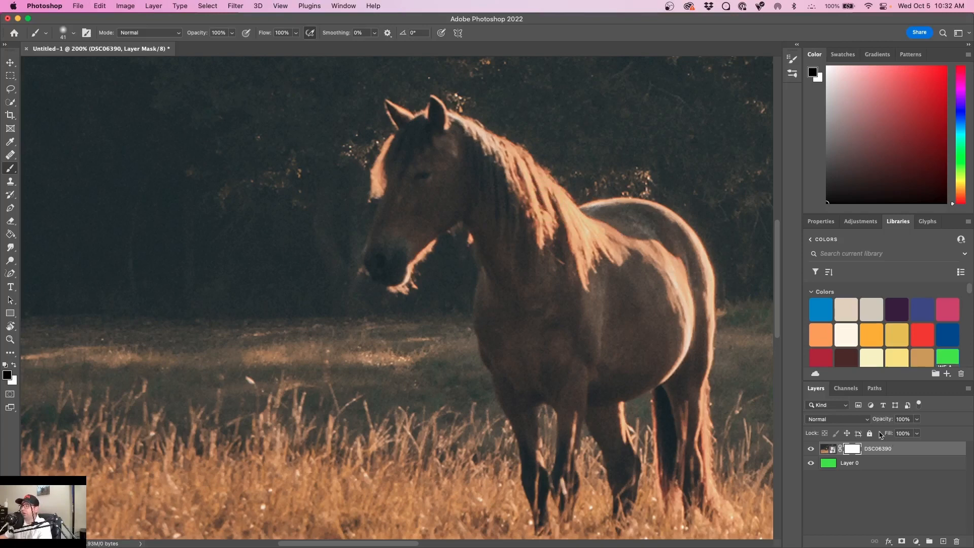
mouse_move(53, 330)
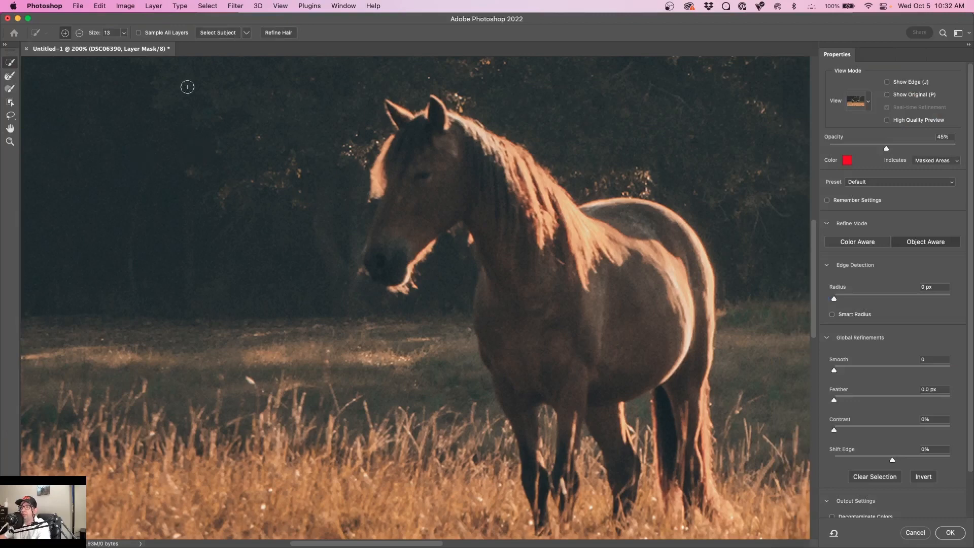
left_click(949, 532)
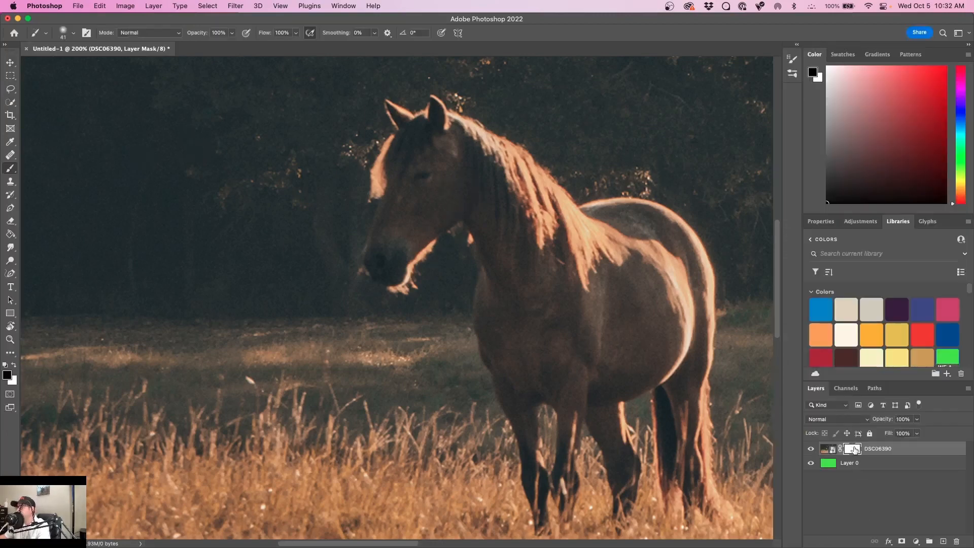
left_click(52, 32)
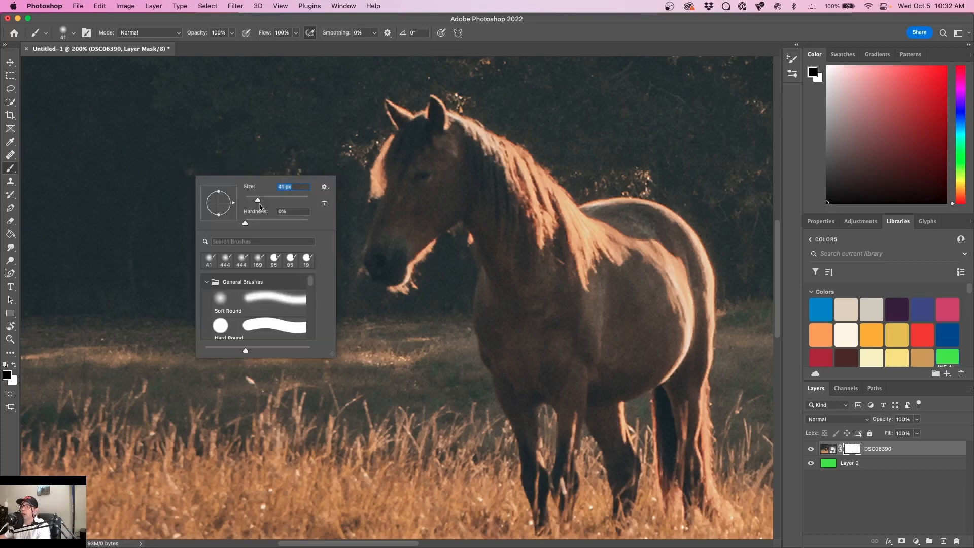
left_click_drag(245, 223, 308, 222)
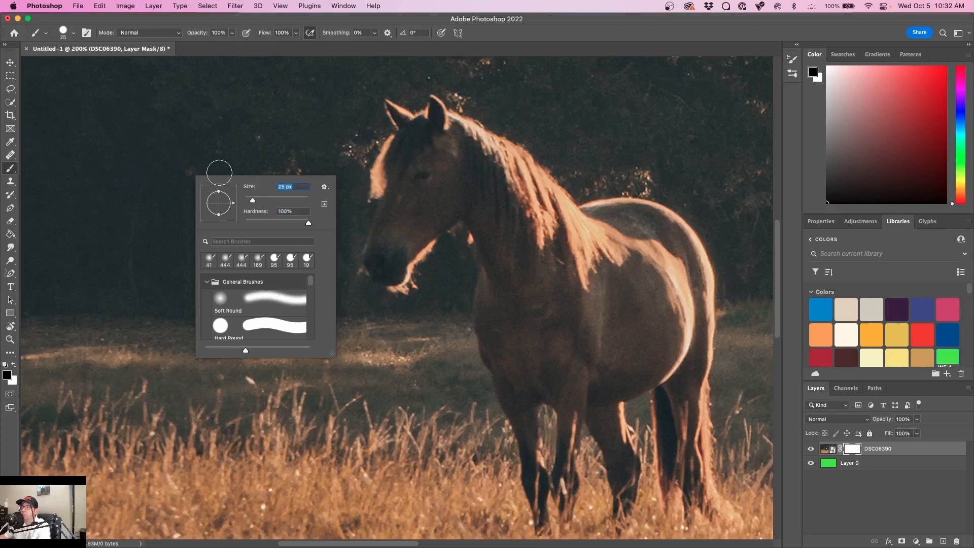
left_click(279, 123)
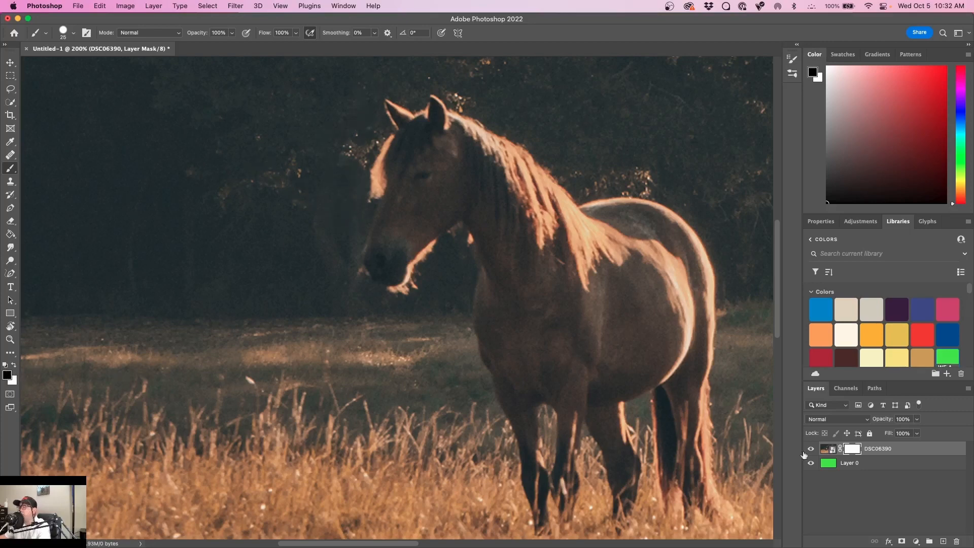
Paint black on the mask above and left of the horse's head to show green
left_click(367, 96)
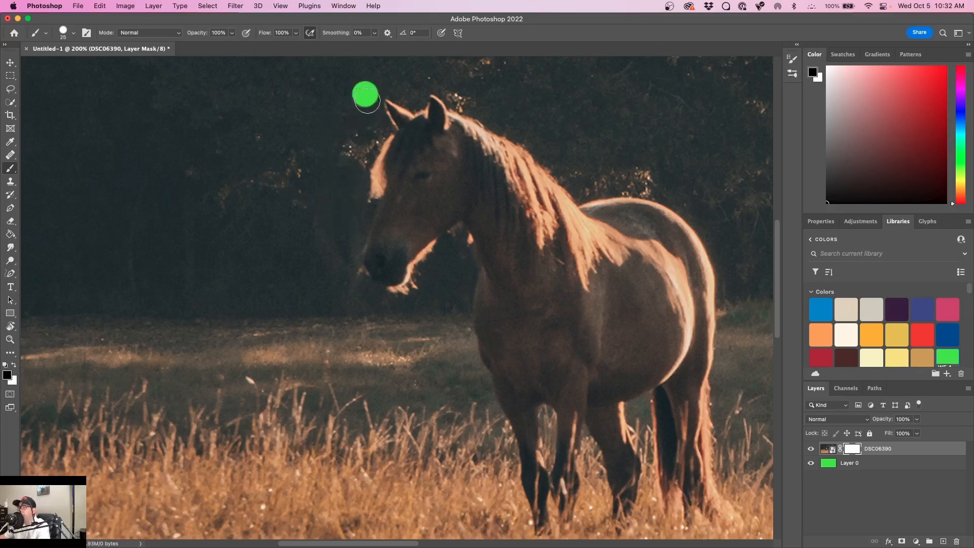
left_click_drag(365, 94, 368, 168)
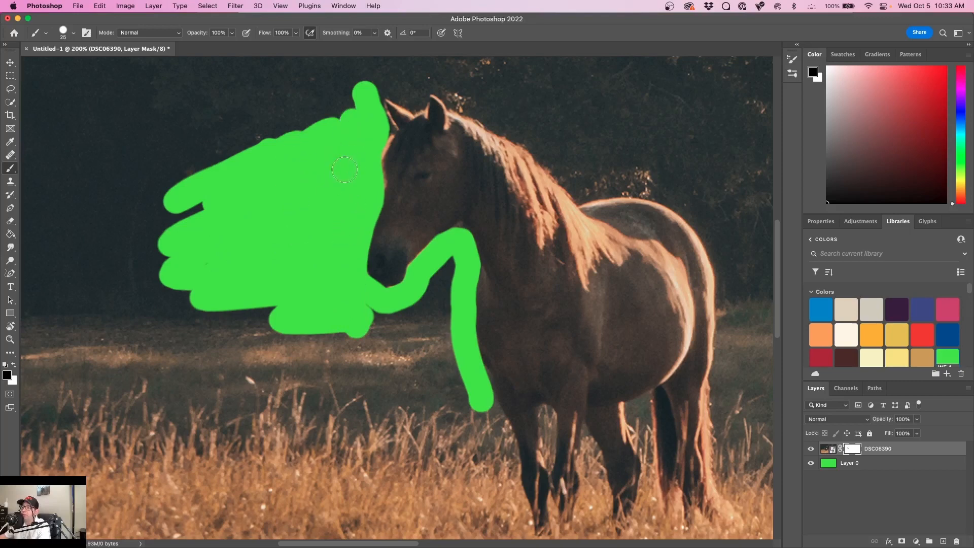
mouse_move(25, 373)
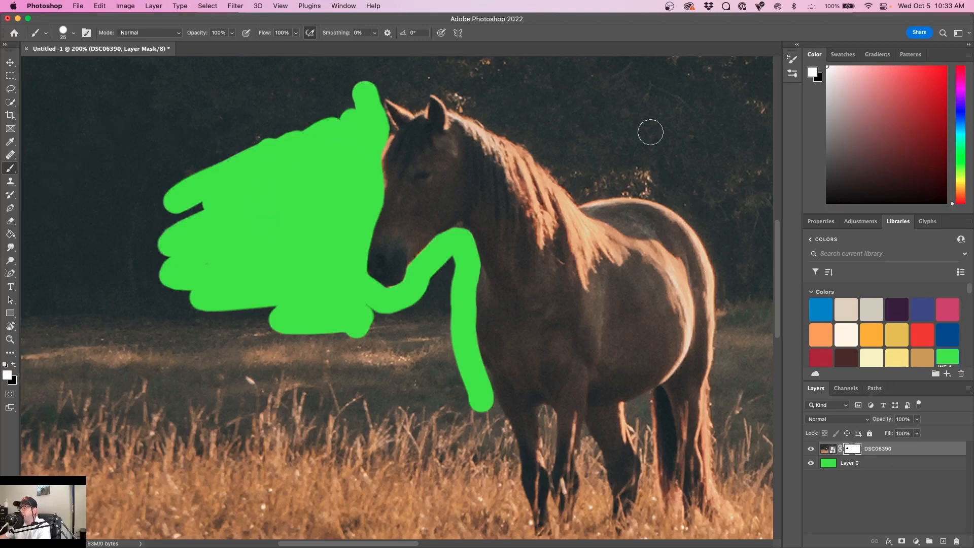
mouse_move(346, 92)
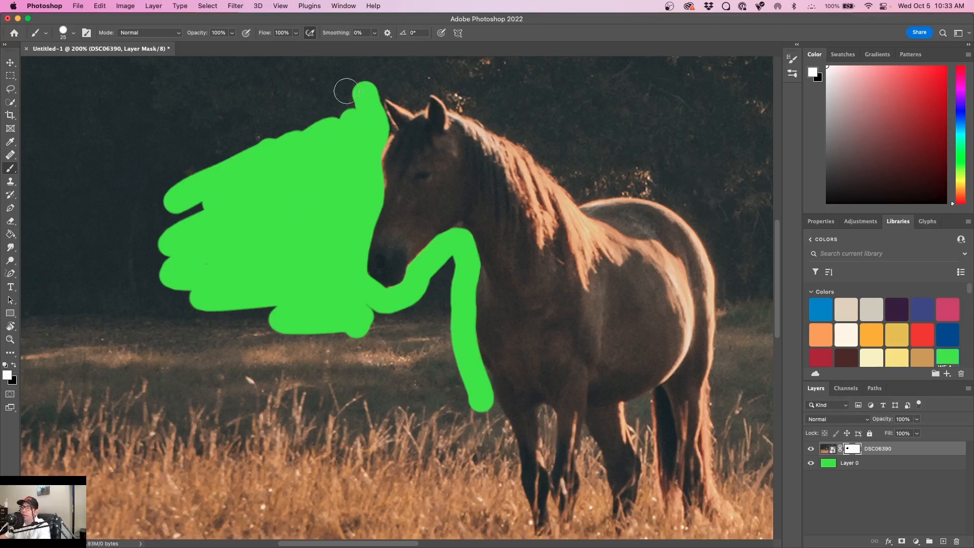
Paint white over the green patches above and left of the horse's head
left_click_drag(348, 90, 193, 166)
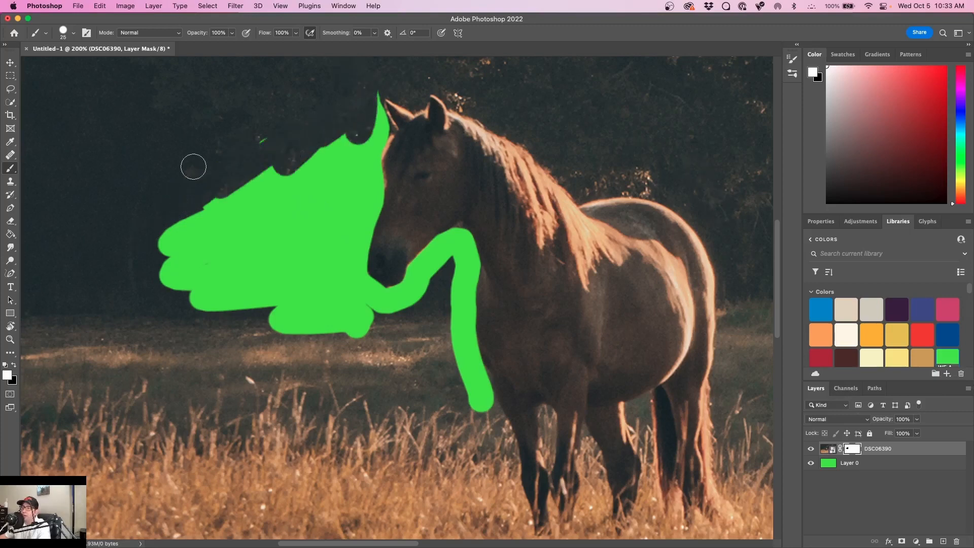
left_click_drag(193, 166, 241, 135)
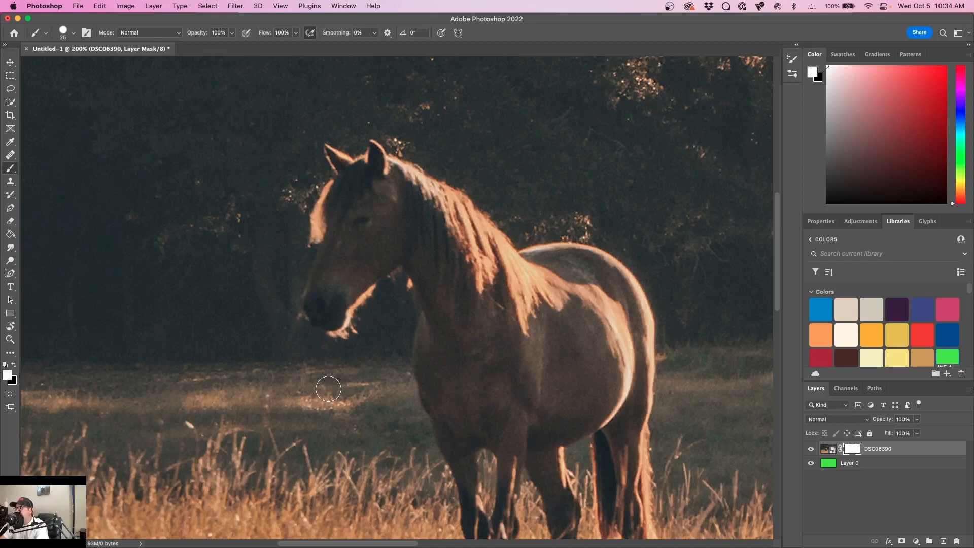
mouse_move(679, 316)
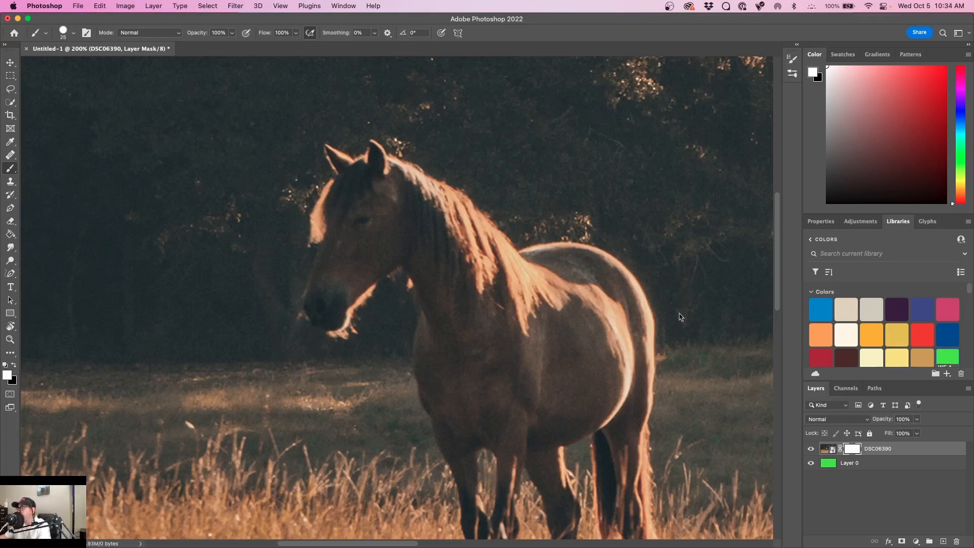
Hide the DSC06390 photo layer so only the green fill shows
left_click(10, 340)
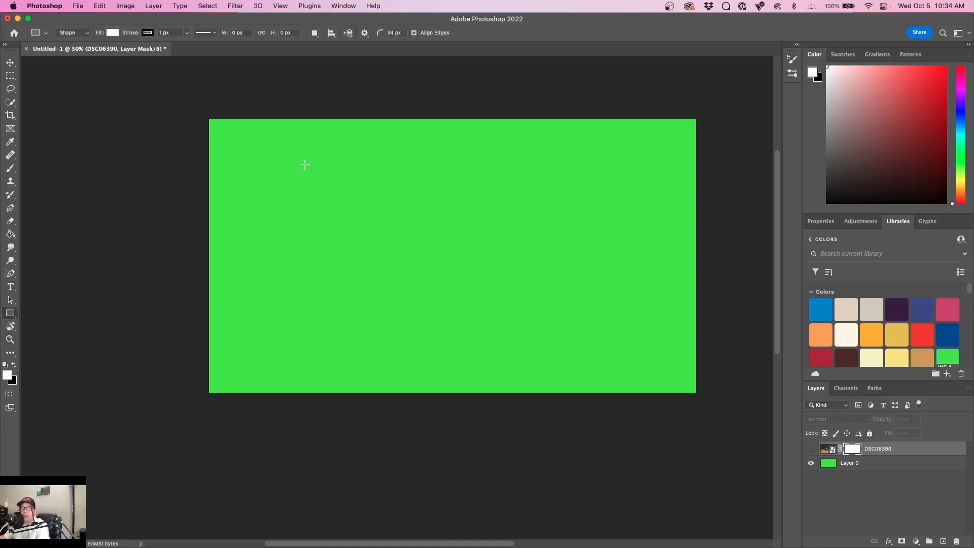
mouse_move(381, 200)
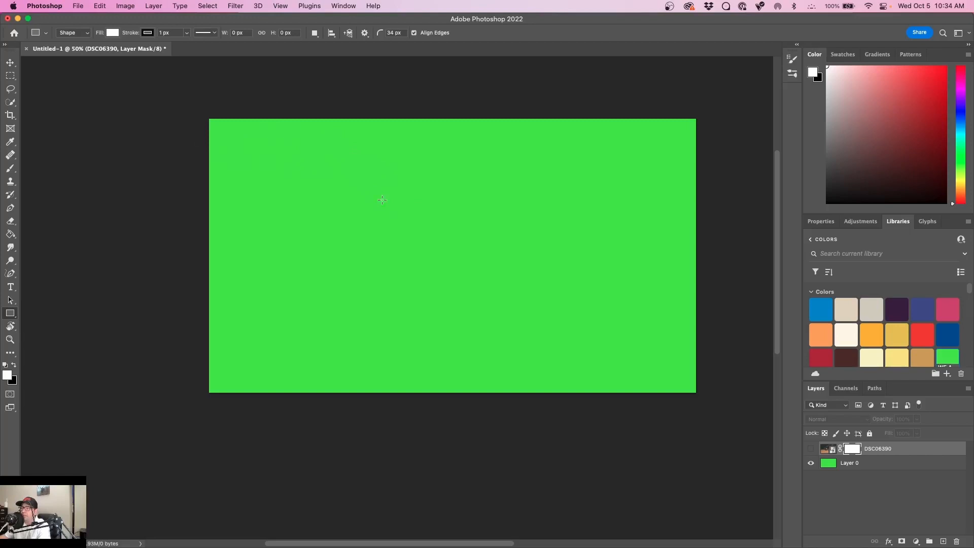
mouse_move(545, 192)
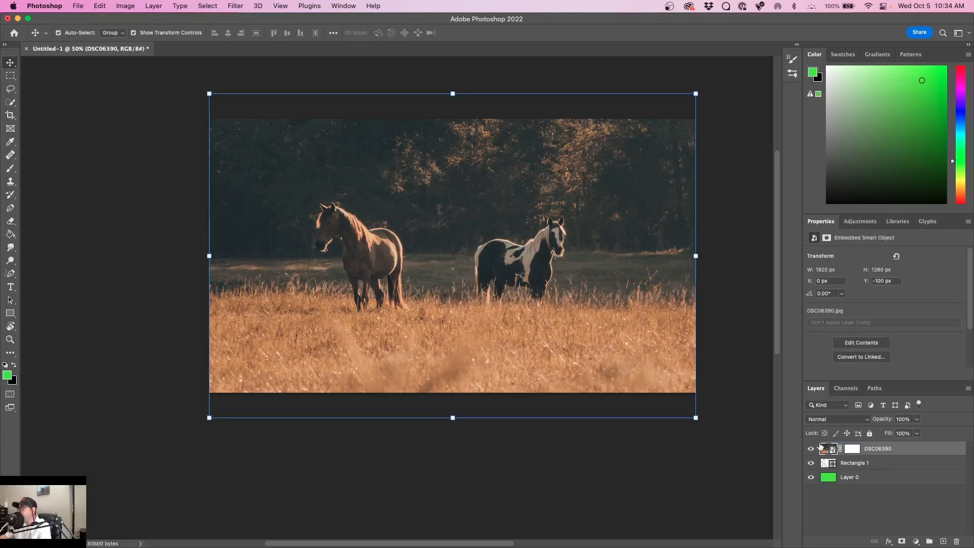
mouse_move(283, 108)
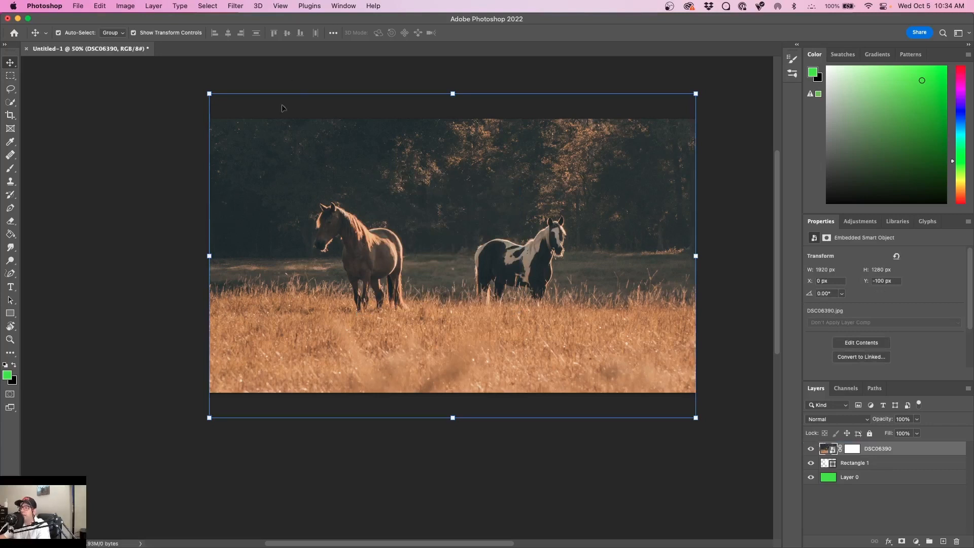
mouse_move(312, 218)
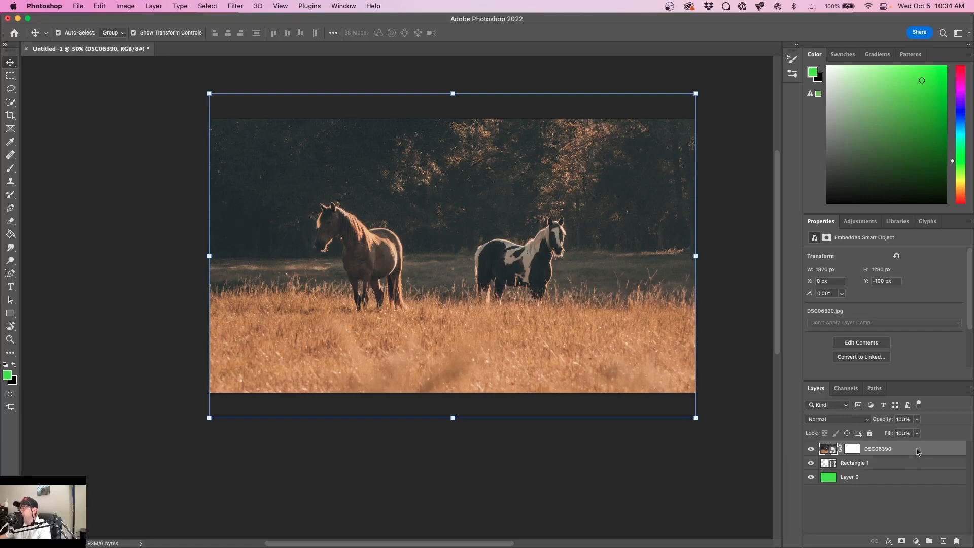
Create a clipping mask from the DSC06390 layer onto the rounded rectangle
right_click(878, 448)
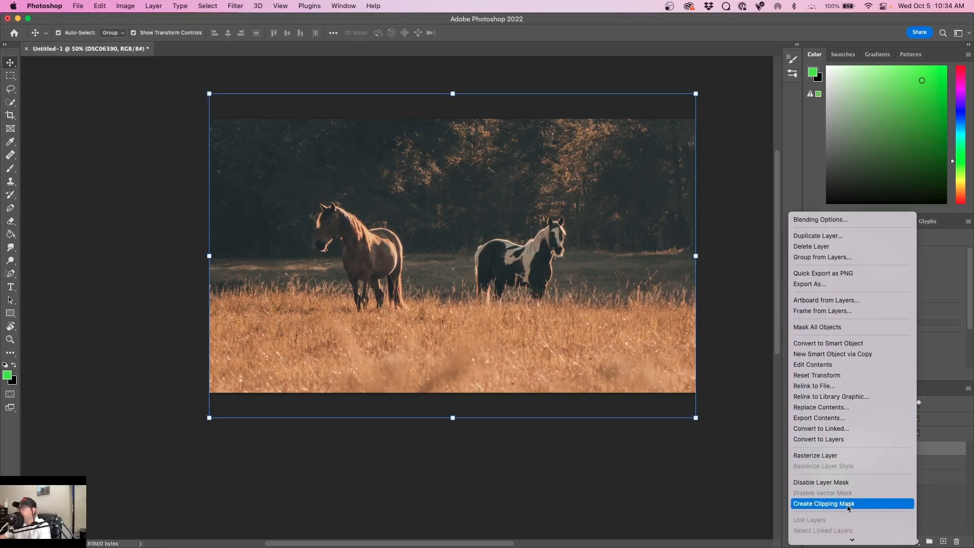
left_click(825, 504)
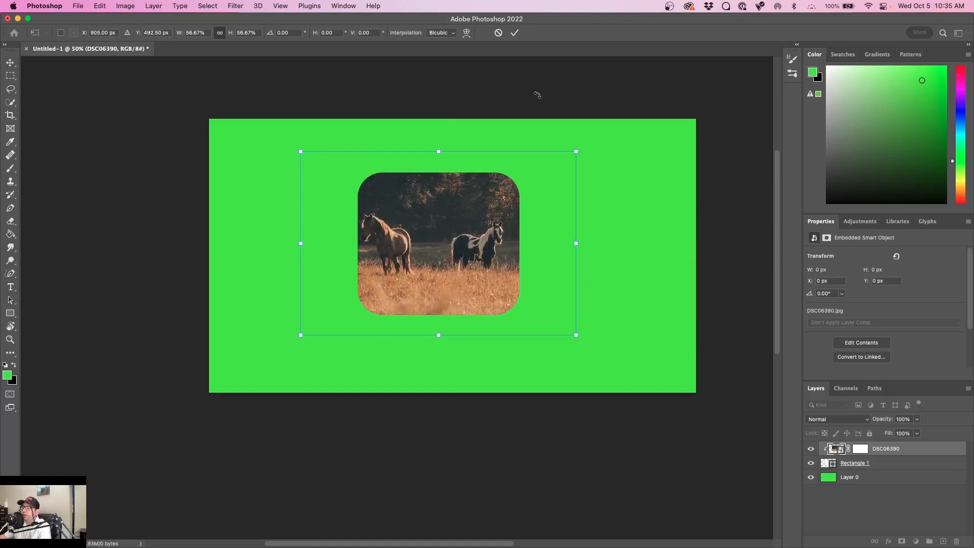
Commit the photo's pending transform and select the Rectangle 1 shape layer
left_click(515, 32)
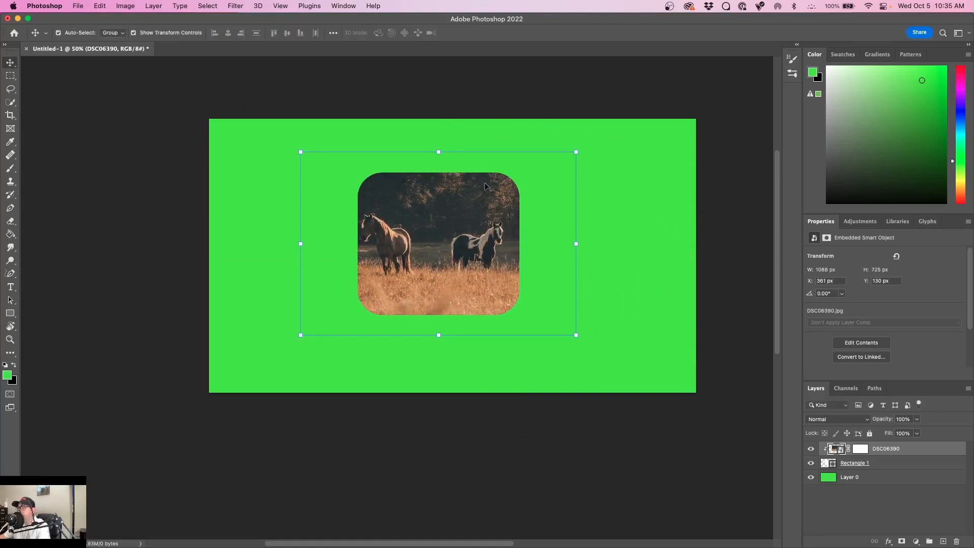
left_click(855, 462)
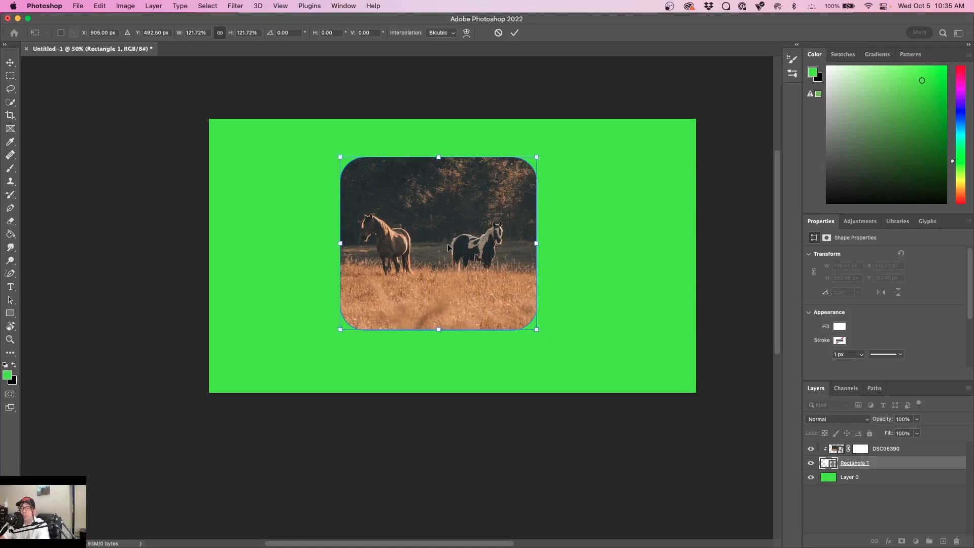
mouse_move(379, 116)
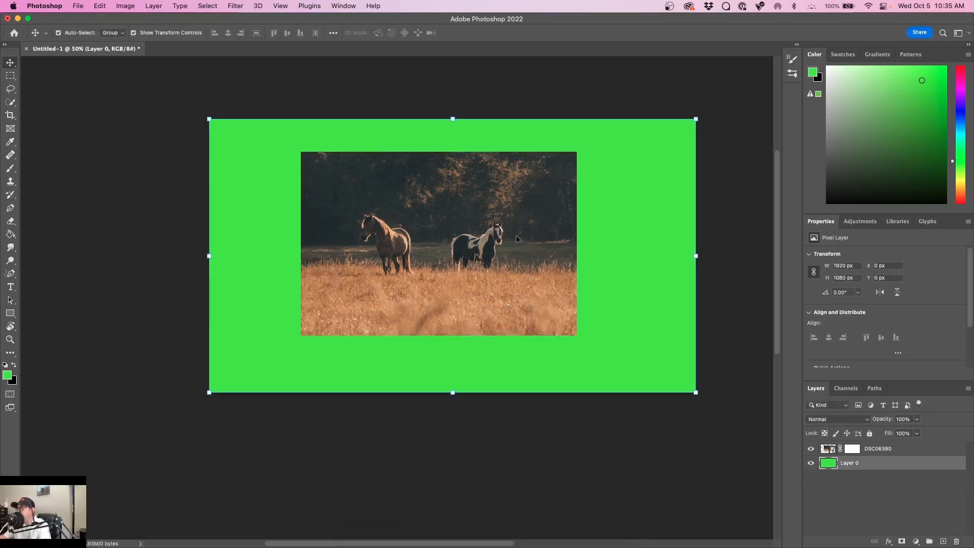
Select the DSC06390 horse photo layer to prepare it for scaling
left_click(878, 448)
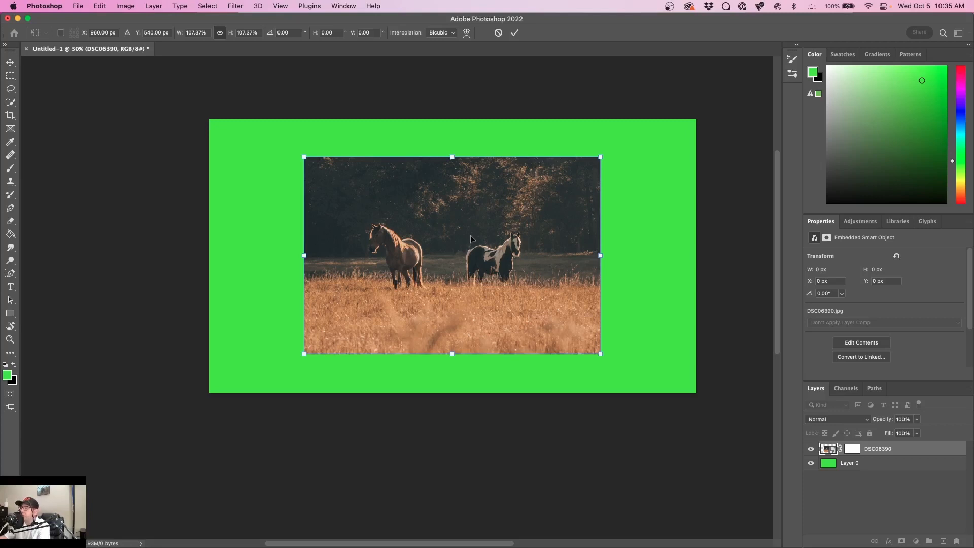
mouse_move(520, 203)
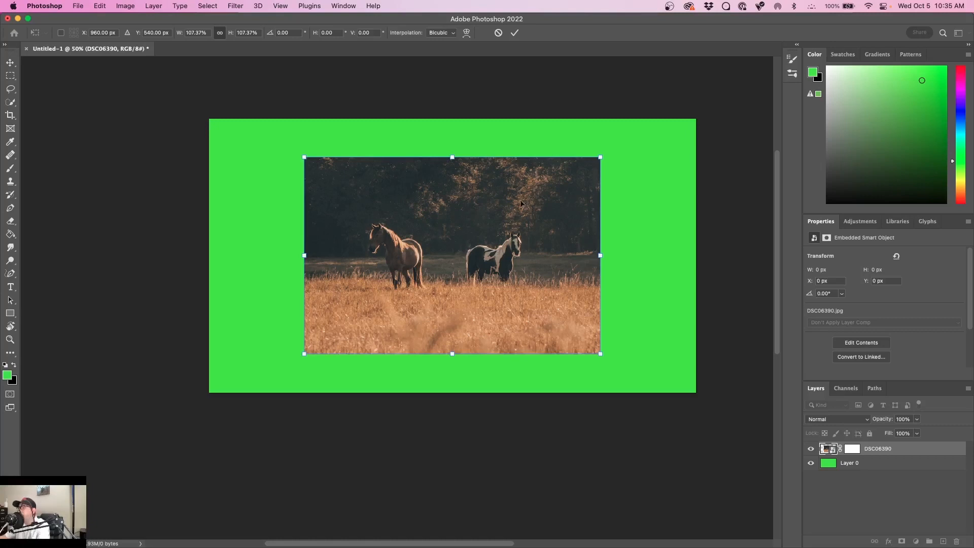
mouse_move(506, 85)
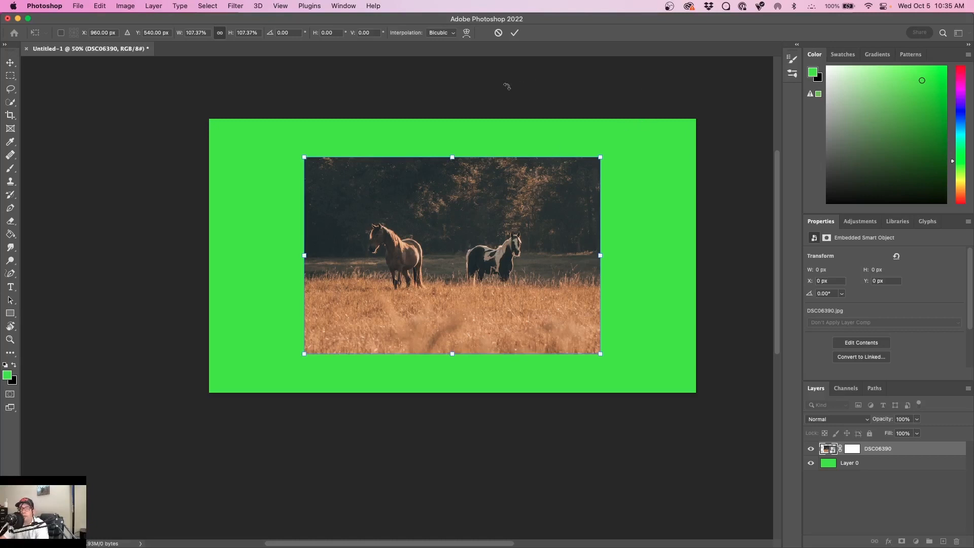
mouse_move(506, 86)
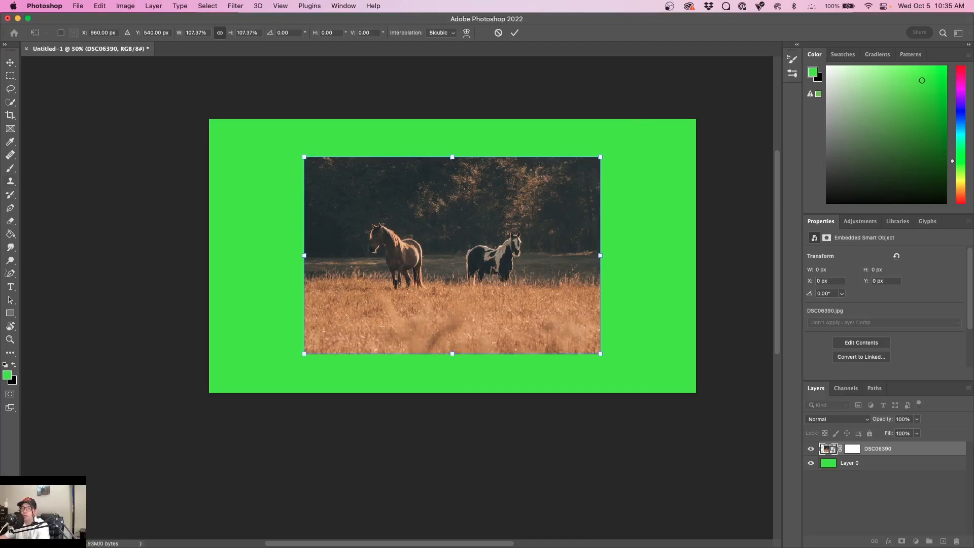